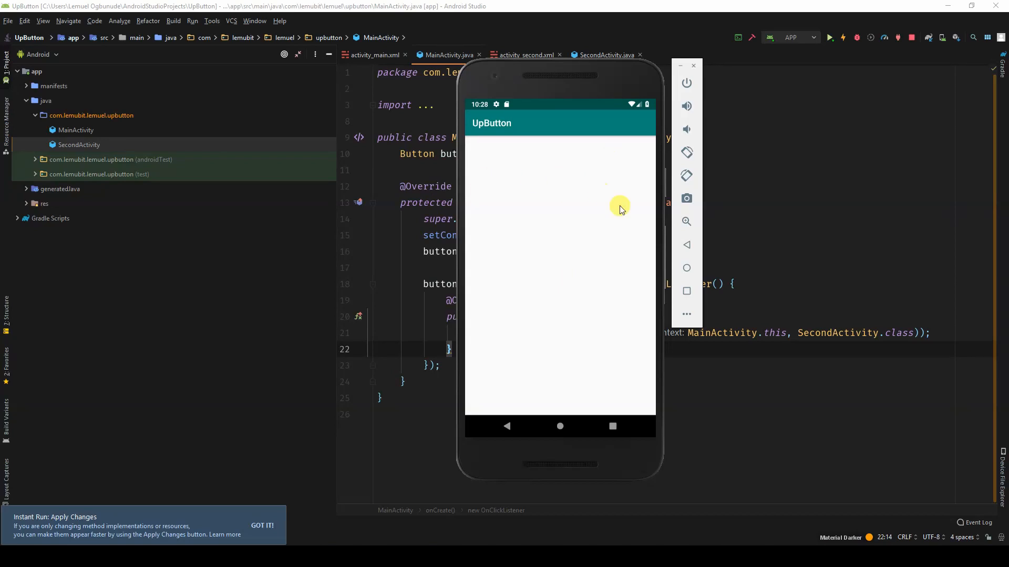
mouse_move(482, 140)
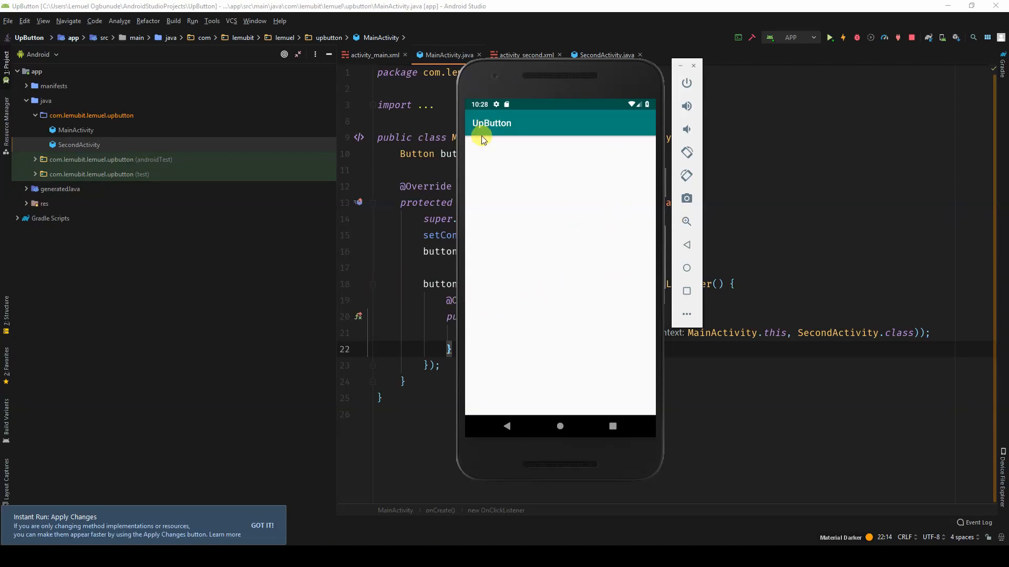
mouse_move(473, 133)
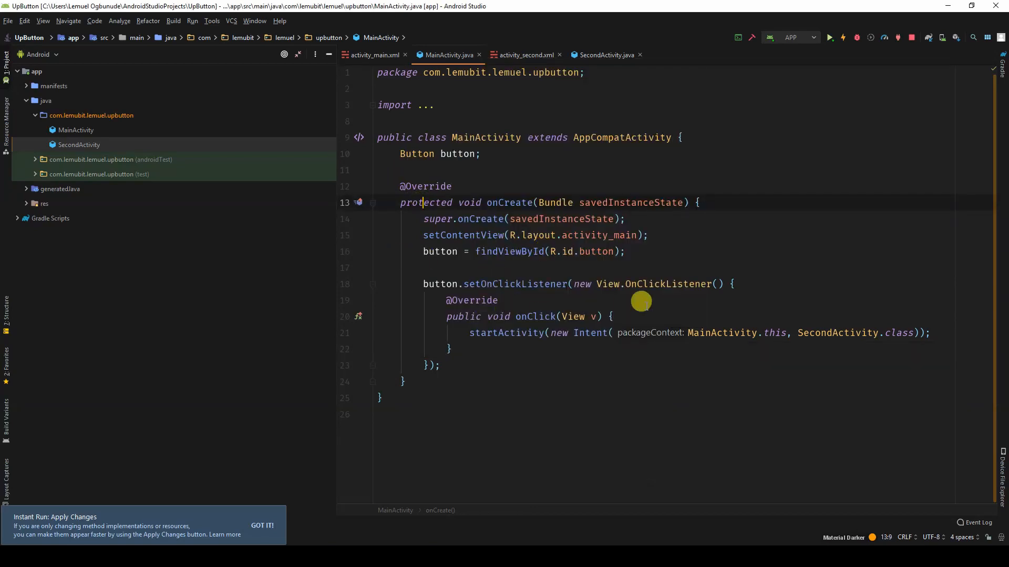
Step: Set the app module's Source and Target Compatibility to 1.8 (Java 8) in Project Structure and confirm
click(8, 21)
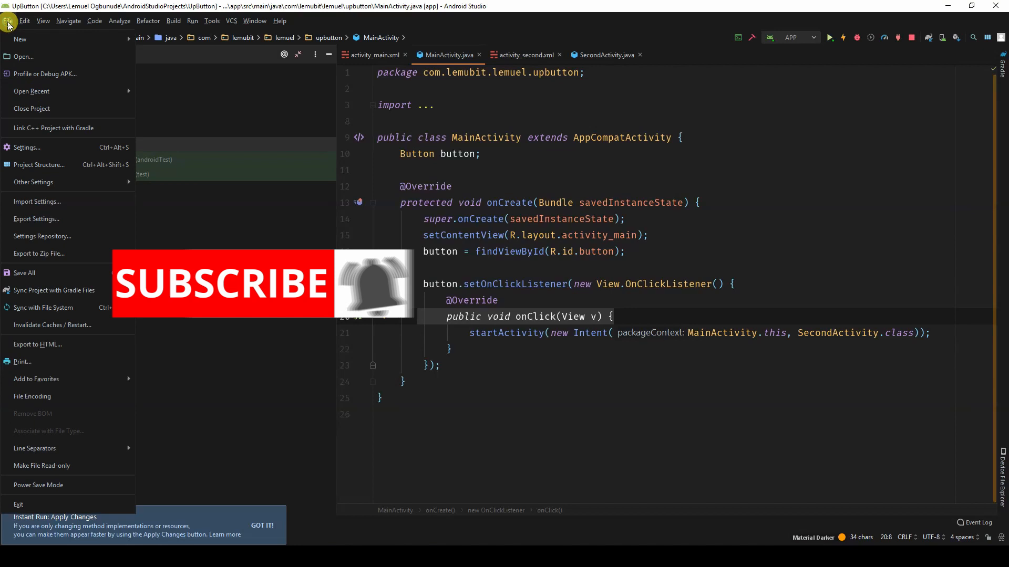
click(7, 21)
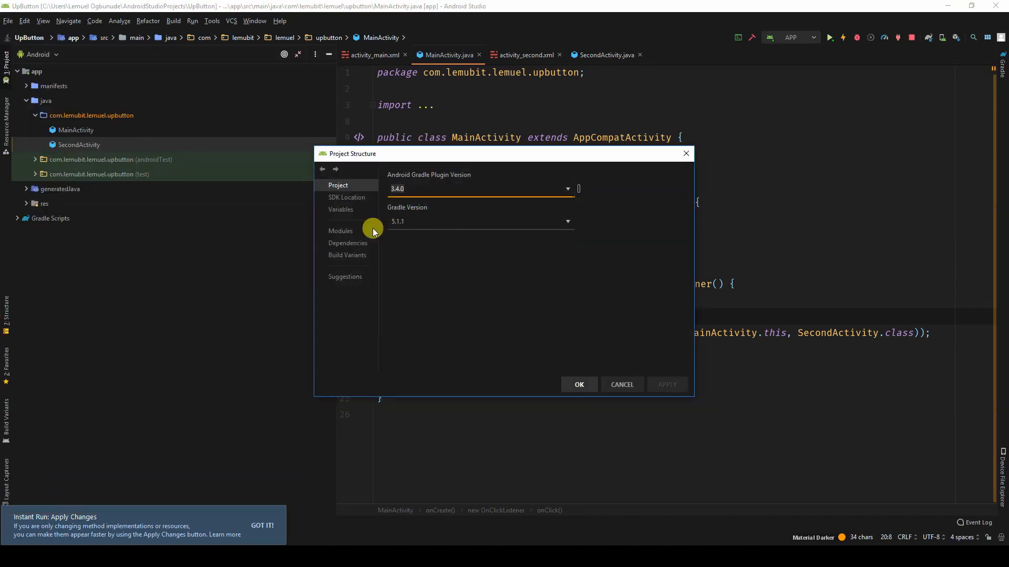
click(341, 231)
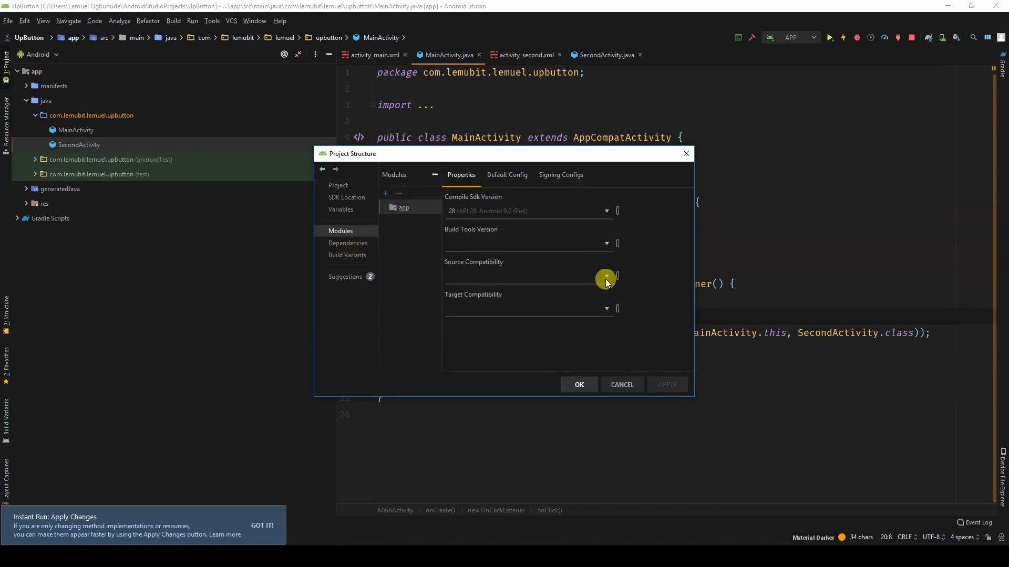
click(605, 276)
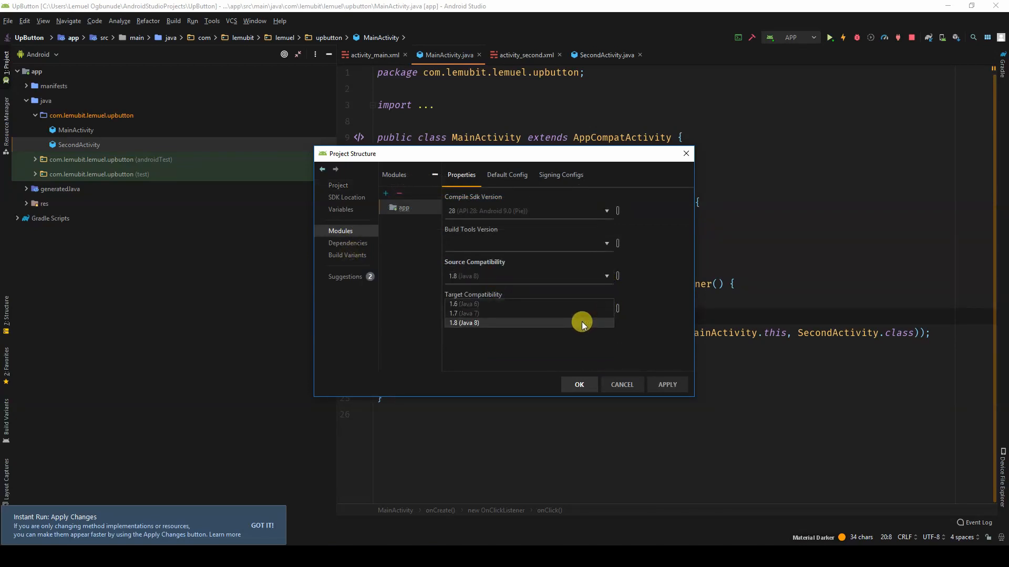
click(464, 323)
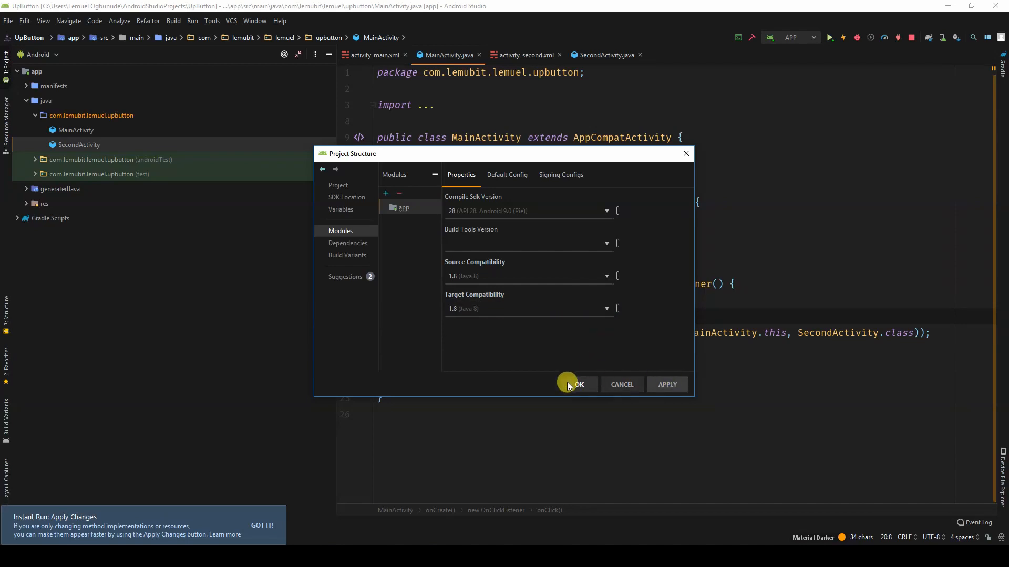
click(577, 385)
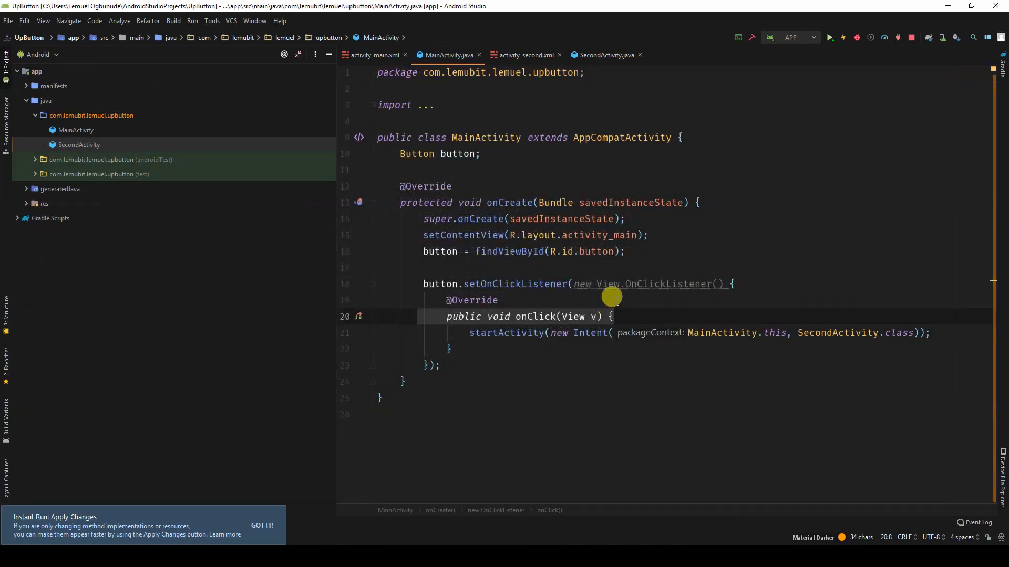
Step: Replace the anonymous OnClickListener with a lambda, then switch to SecondActivity.java
click(608, 284)
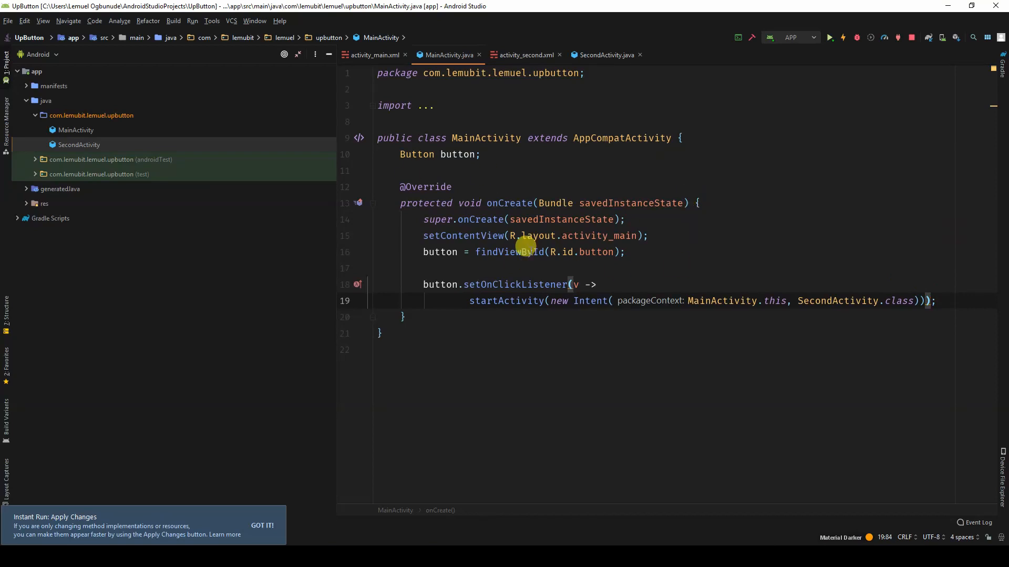
mouse_move(455, 158)
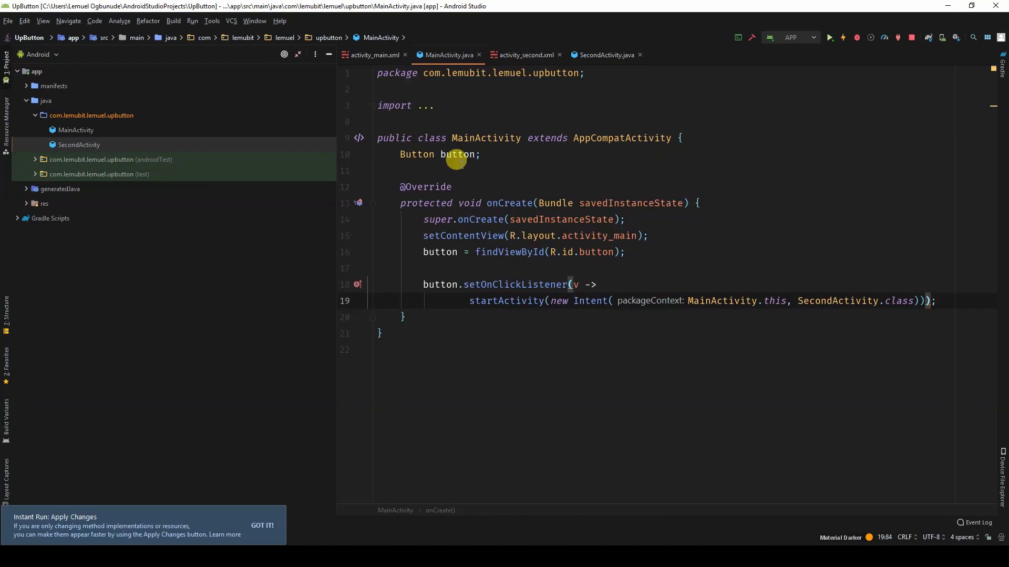
click(604, 55)
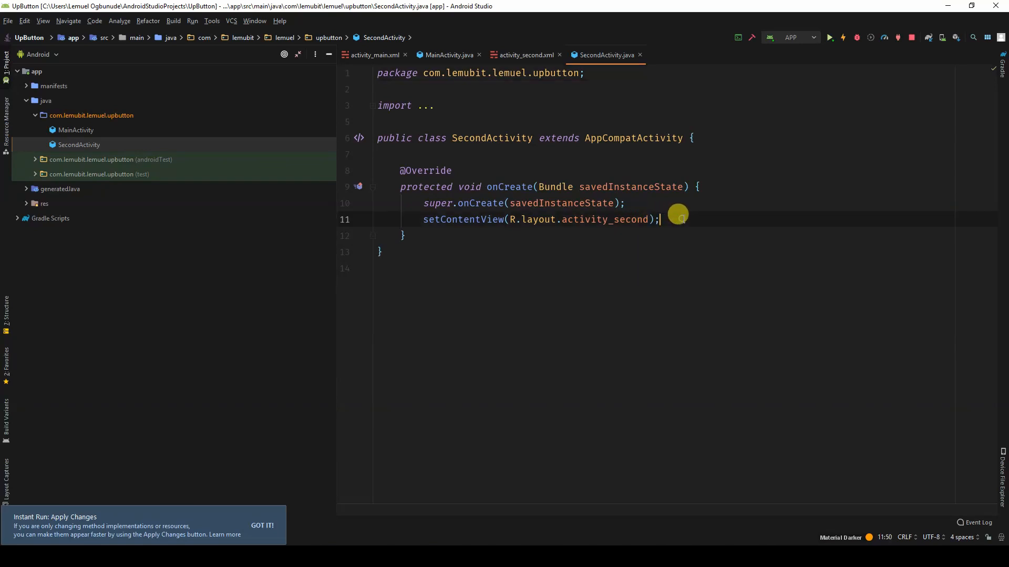
Step: Add getSupportActionBar().setDisplayHomeAsUpEnabled(true) in onCreate via autocomplete and run the app
text(ge)
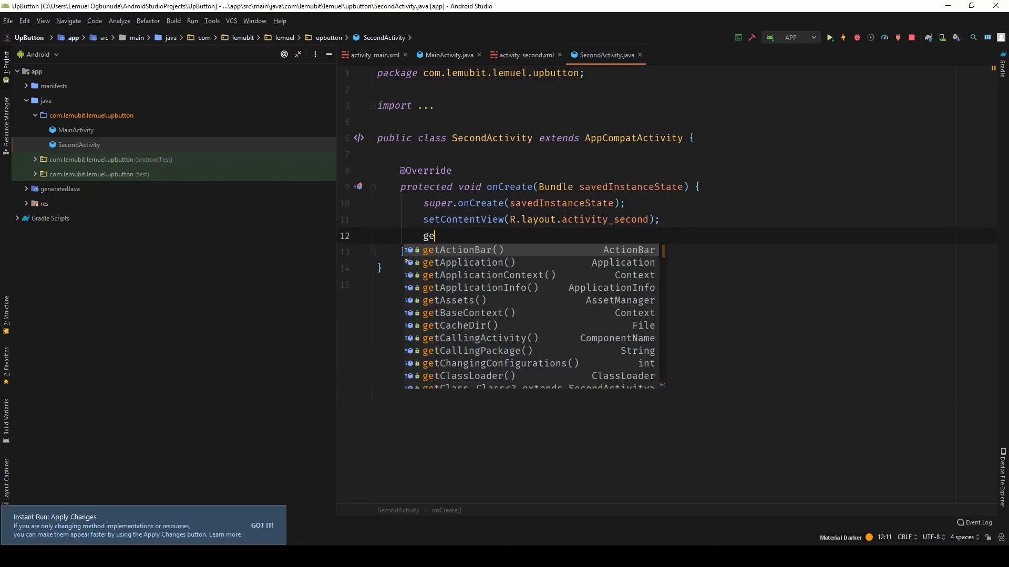
text(su)
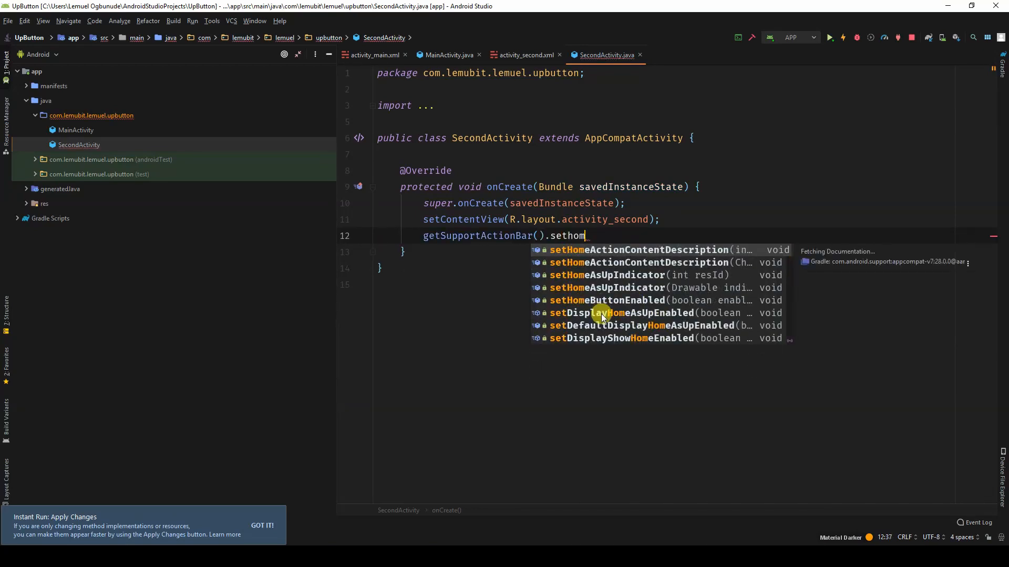
double_click(624, 313)
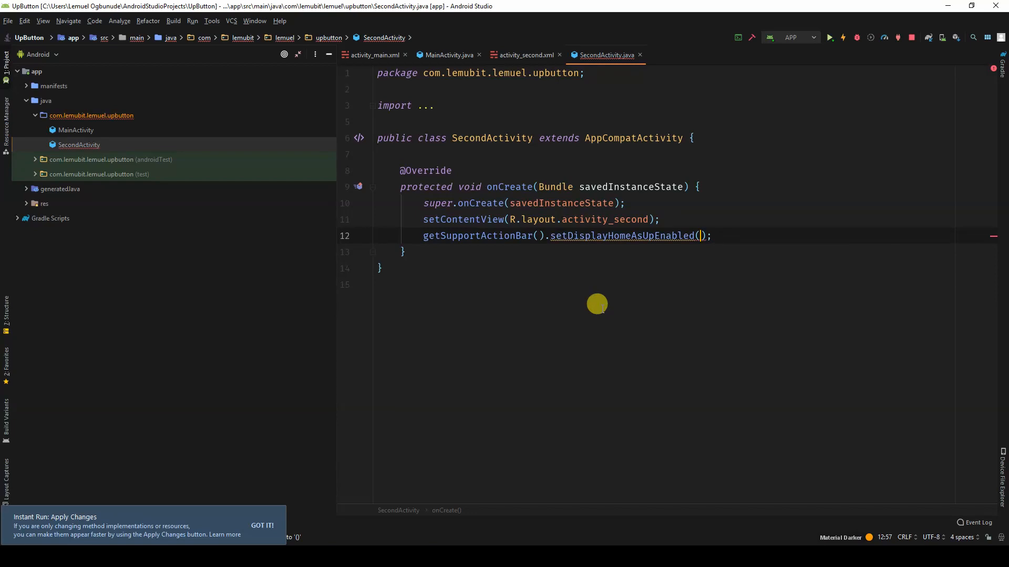
text(true)
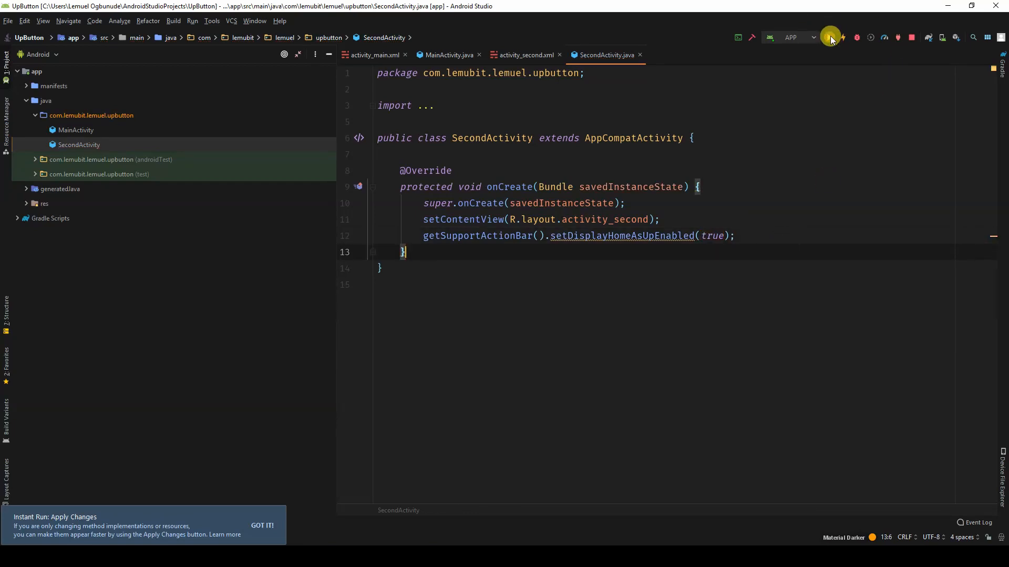
click(829, 37)
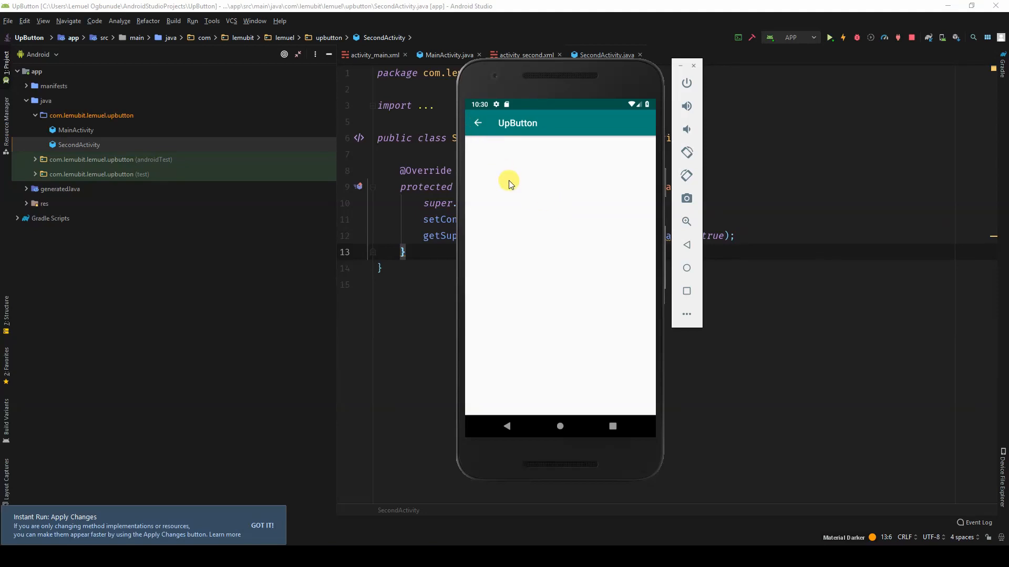
mouse_move(490, 182)
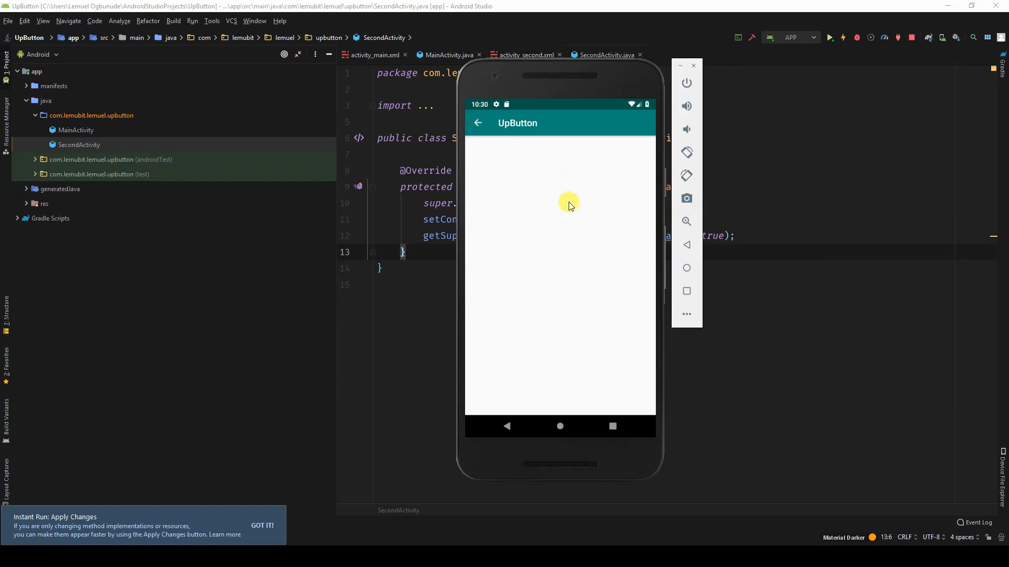
mouse_move(581, 194)
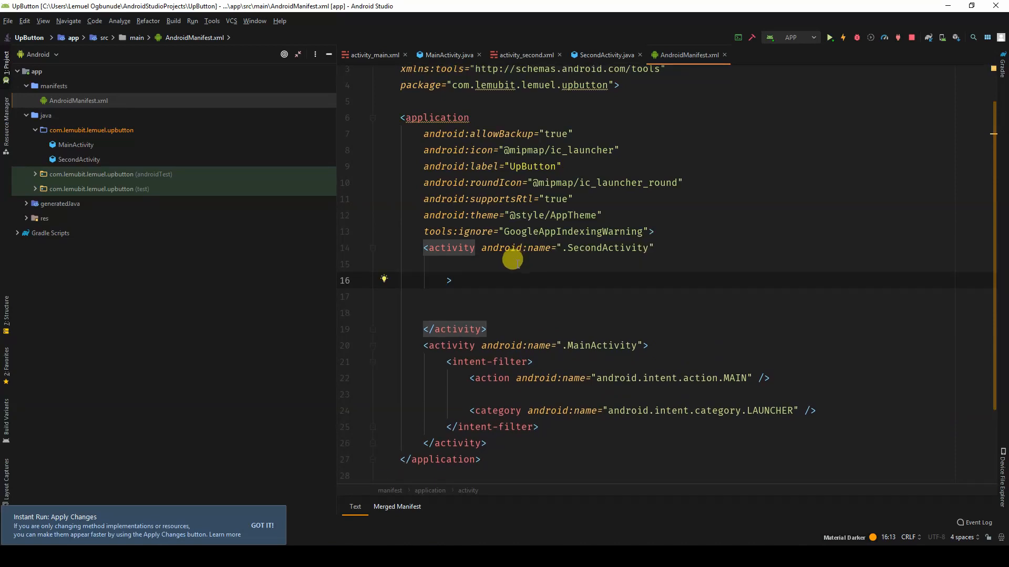
Step: Add android:parentActivityName=".MainActivity" to the SecondActivity <activity> tag
click(445, 263)
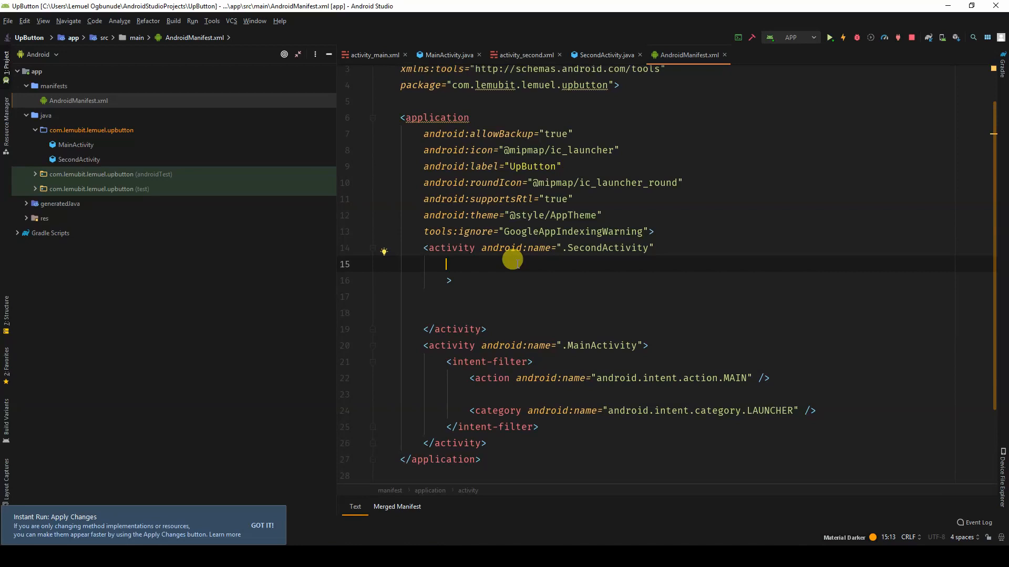
text(android:parentActivityName=".MainActivity)
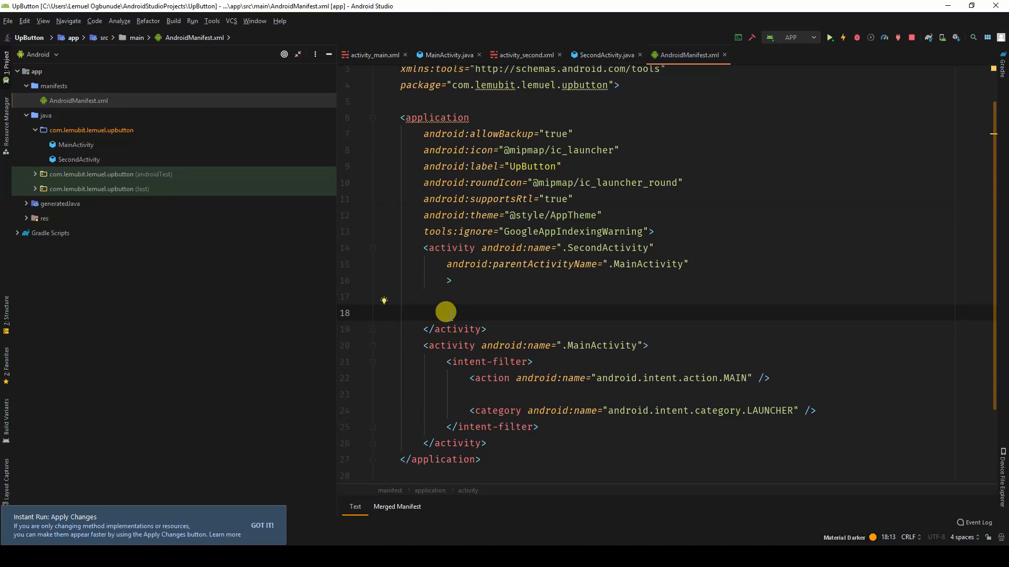
mouse_move(810, 45)
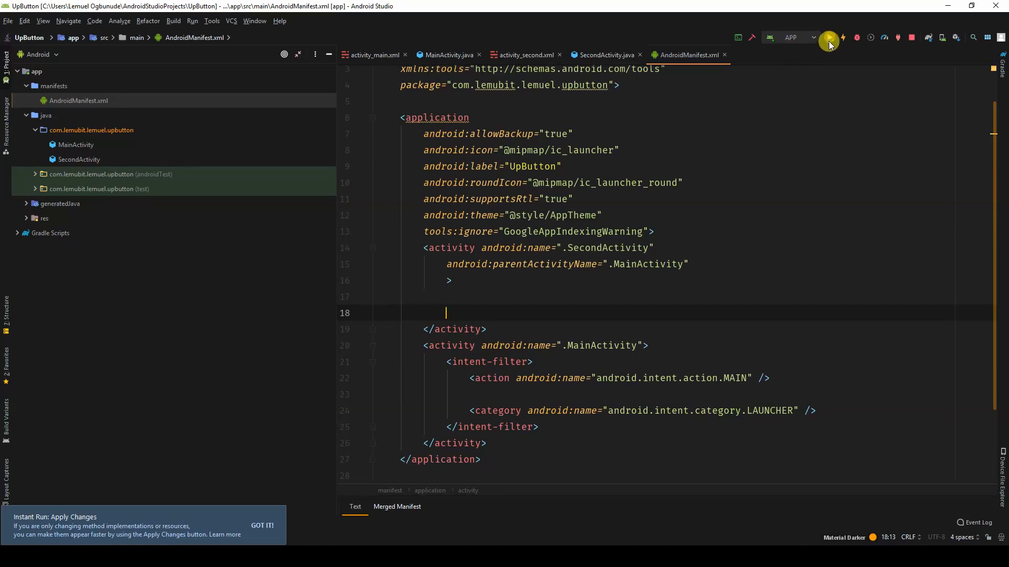
Step: Rebuild and relaunch the app, then tap MOVE IT to reach the second screen
click(829, 38)
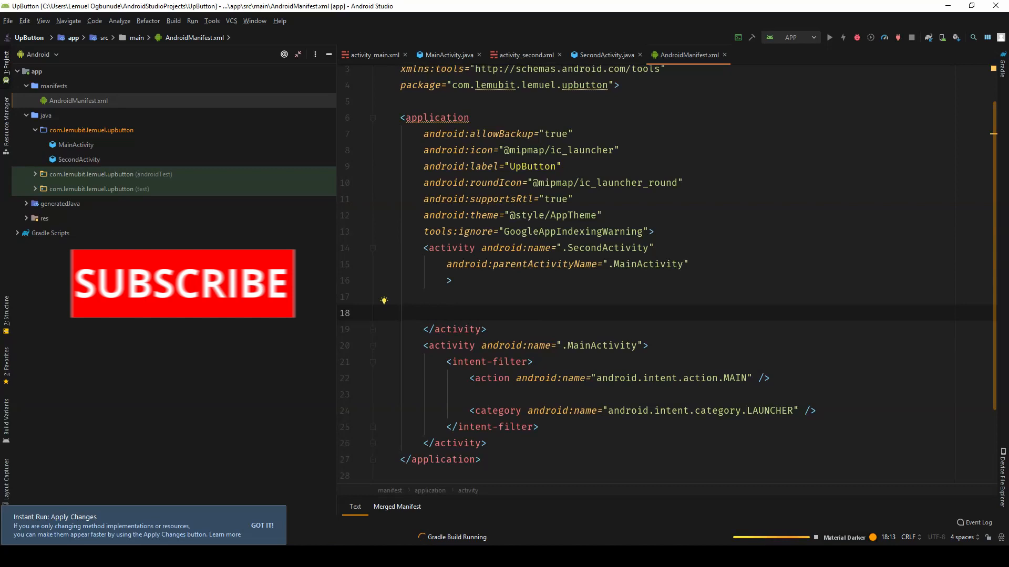
click(829, 36)
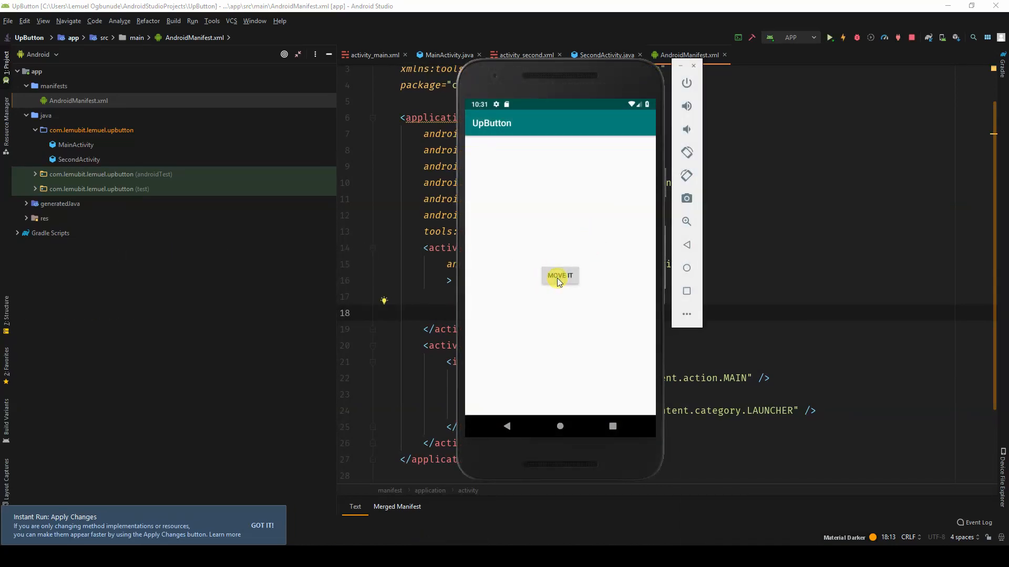
click(559, 275)
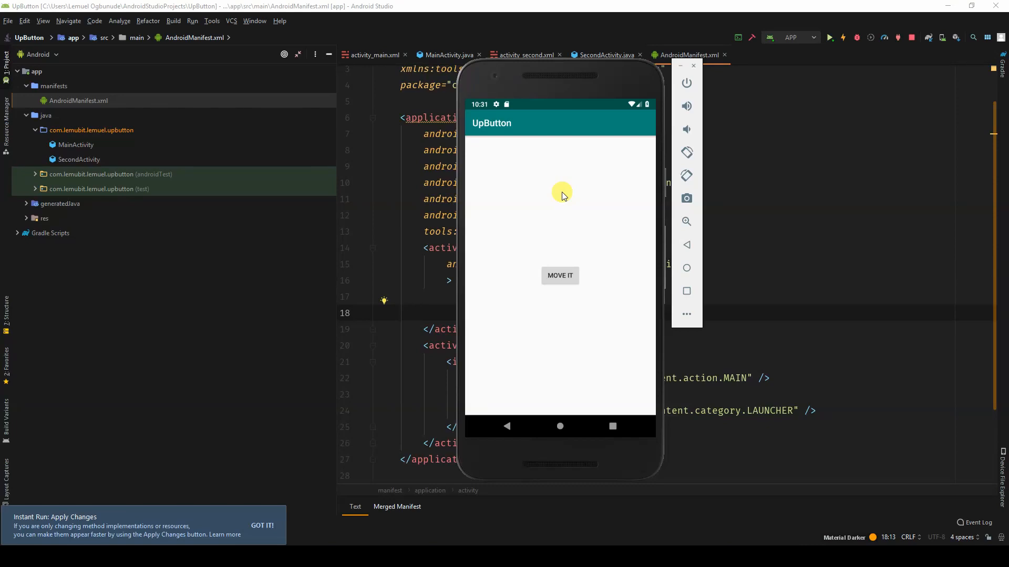
mouse_move(830, 59)
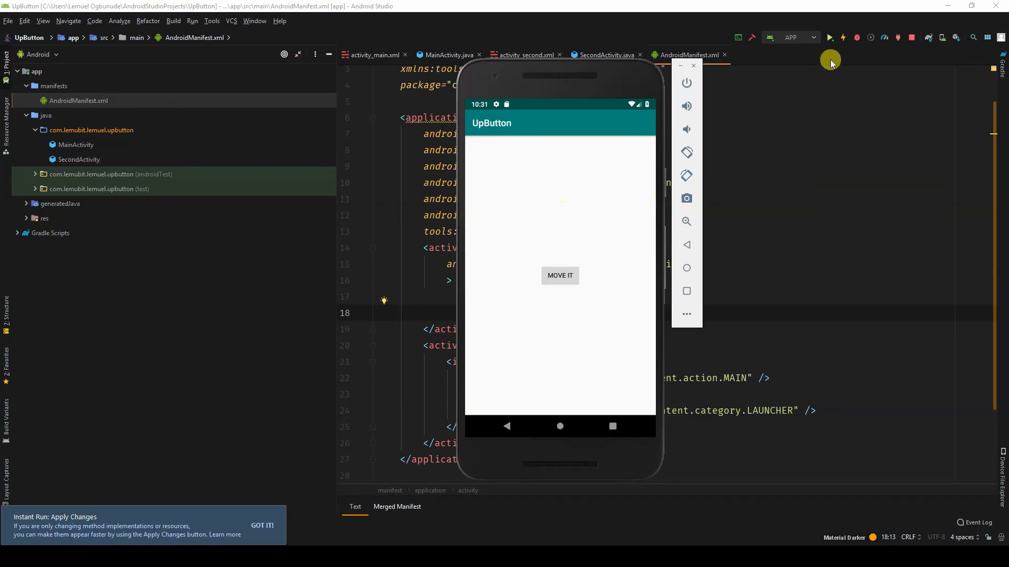